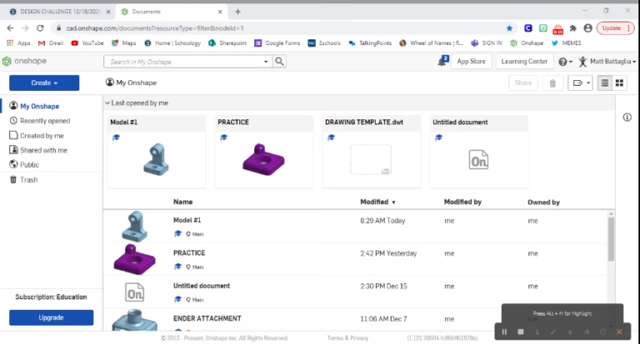
Create a new Onshape document named 'Model #1' from the Create menu.
{"action": "left_click", "coordinate": [36, 82]}
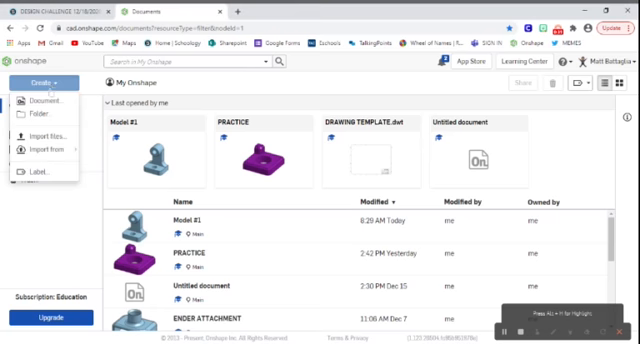
{"action": "left_click", "coordinate": [40, 100]}
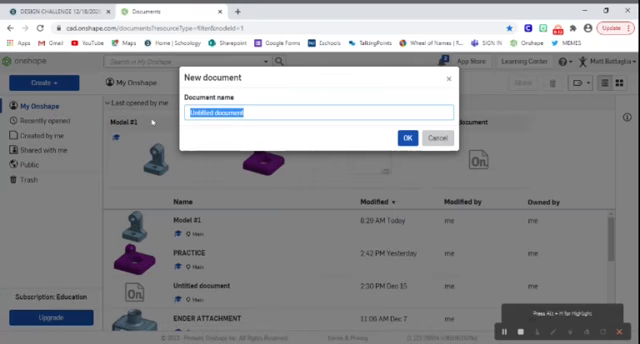
{"action": "type", "text": "Model #1"}
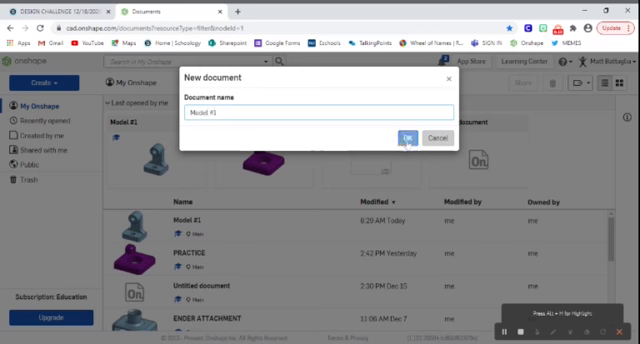
{"action": "left_click", "coordinate": [408, 138]}
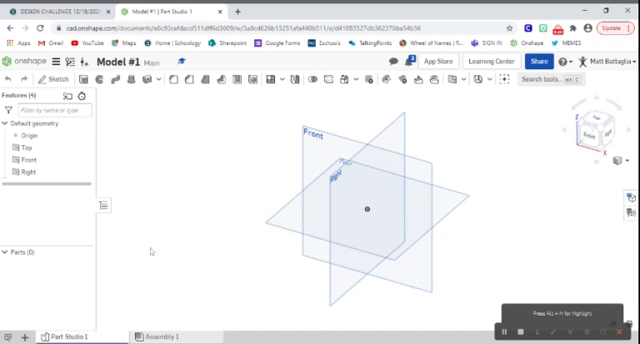
{"action": "mouse_move", "coordinate": [148, 251]}
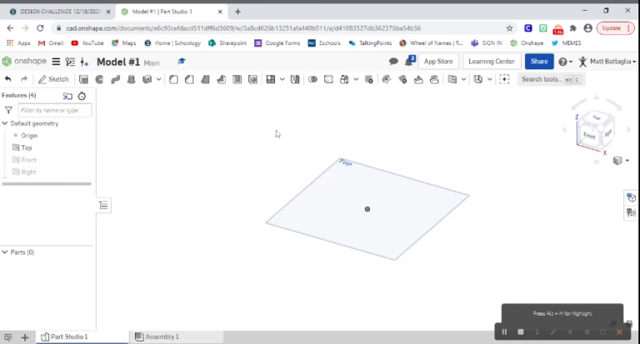
{"action": "mouse_move", "coordinate": [103, 148]}
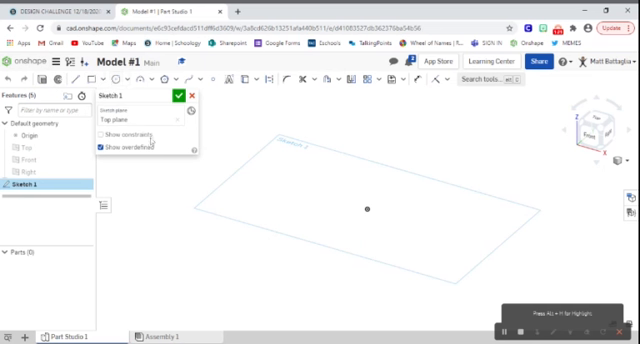
{"action": "mouse_move", "coordinate": [260, 169]}
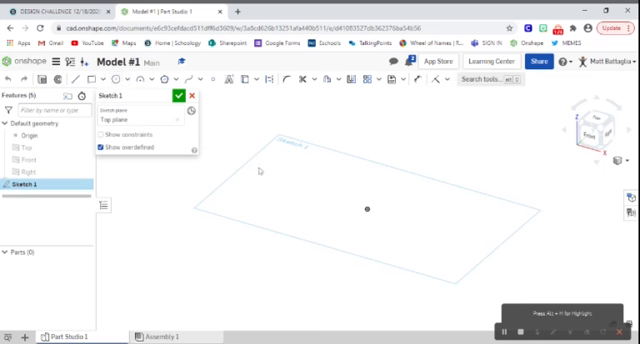
{"action": "mouse_move", "coordinate": [392, 279]}
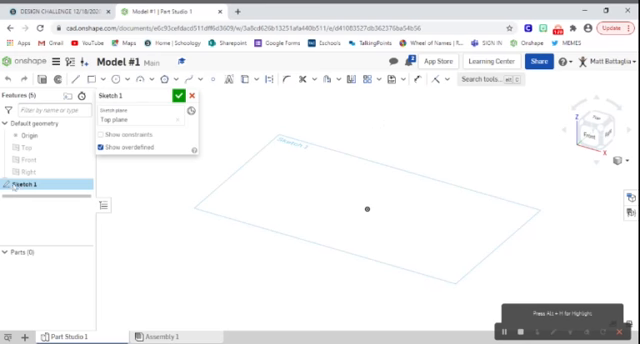
{"action": "mouse_move", "coordinate": [340, 156]}
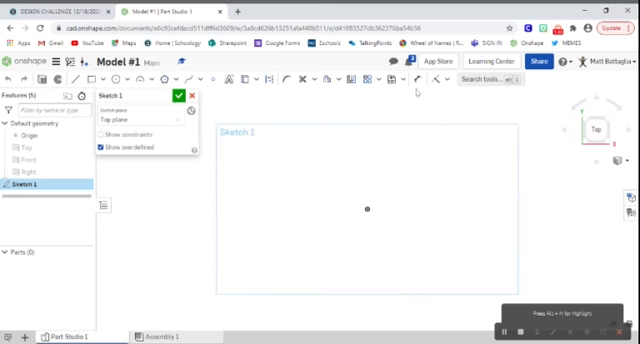
{"action": "mouse_move", "coordinate": [267, 221]}
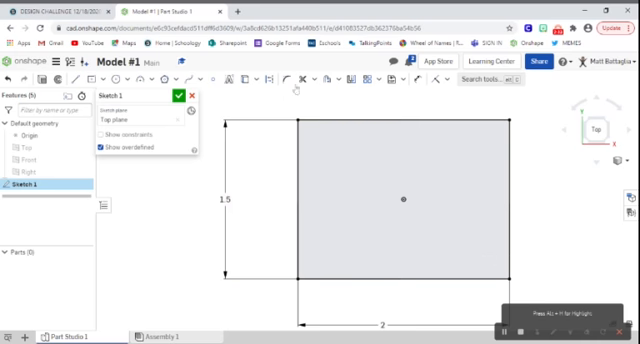
{"action": "mouse_move", "coordinate": [291, 88]}
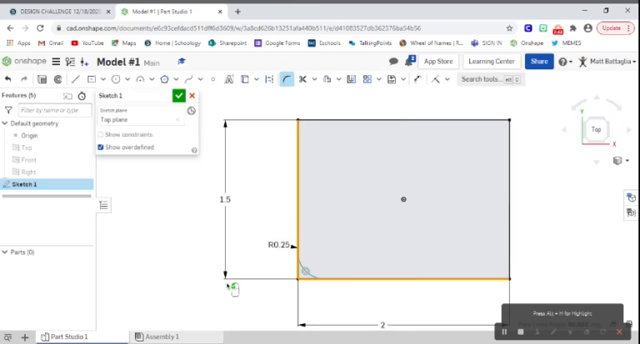
Round the base's lower-left and lower-right corners with 0.25 sketch fillets.
{"action": "double_click", "coordinate": [275, 247]}
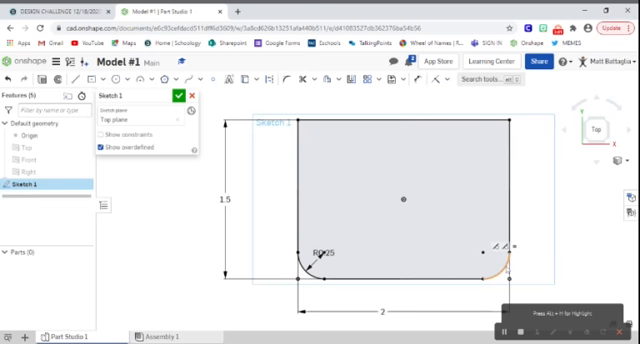
{"action": "left_click", "coordinate": [299, 190]}
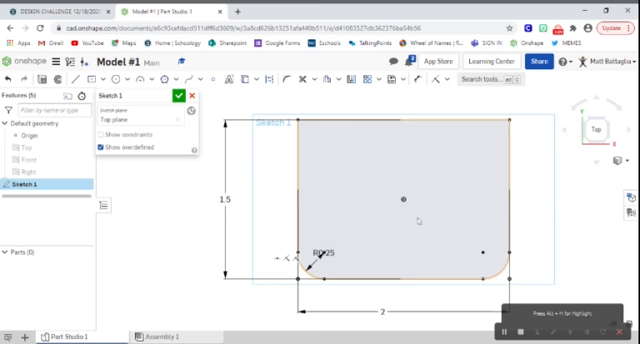
{"action": "mouse_move", "coordinate": [422, 230]}
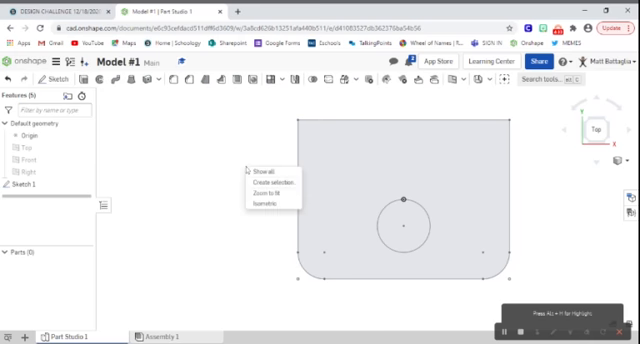
{"action": "left_click", "coordinate": [263, 203]}
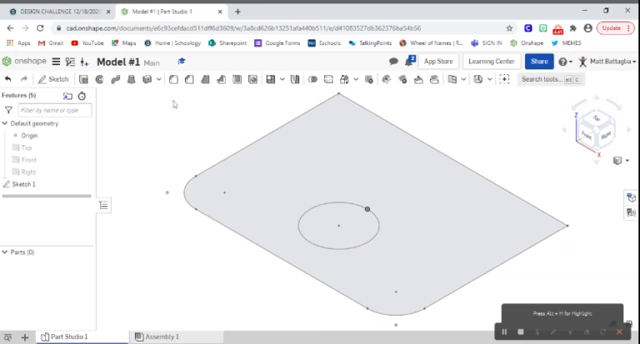
{"action": "mouse_move", "coordinate": [172, 104]}
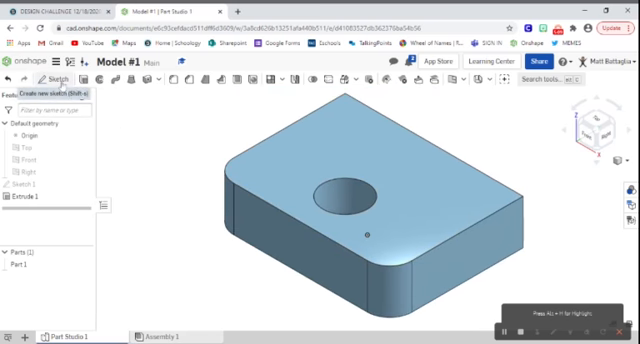
Start a new sketch on the extruded block's top face.
{"action": "left_click", "coordinate": [30, 207]}
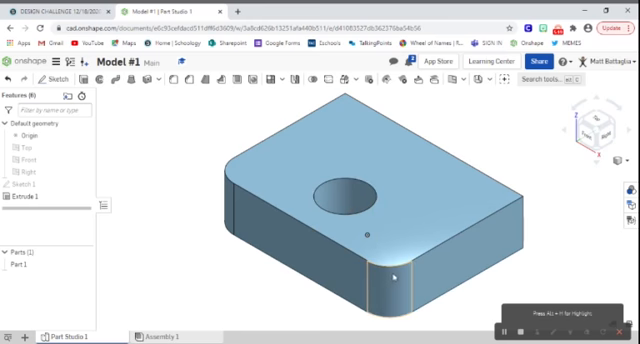
{"action": "mouse_move", "coordinate": [217, 200]}
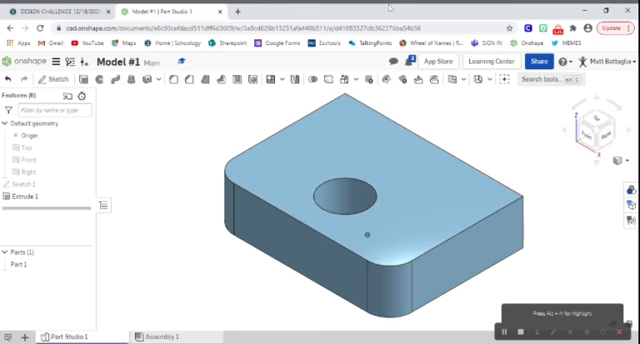
{"action": "left_click", "coordinate": [405, 165]}
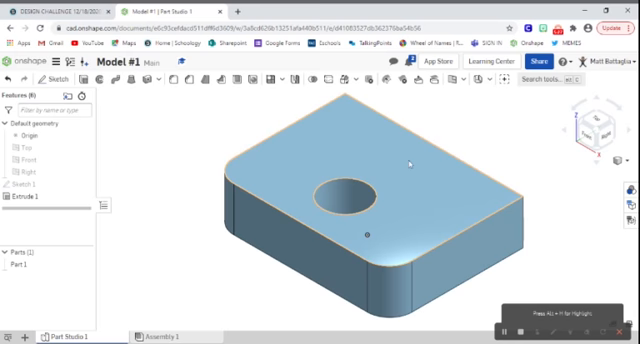
Bring up the view options menu for Sketch 2 on the top face.
{"action": "right_click", "coordinate": [408, 162]}
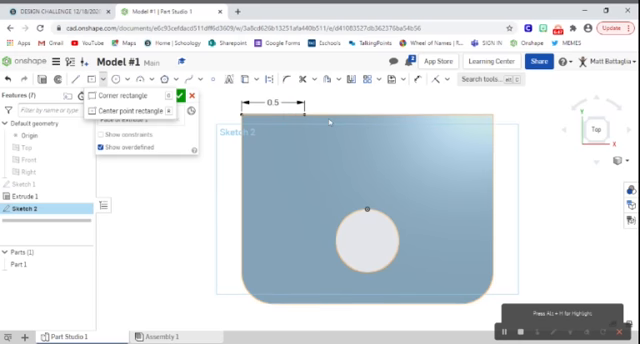
Draw the upright's footprint with the corner rectangle tool, then view in isometric.
{"action": "left_click", "coordinate": [320, 119]}
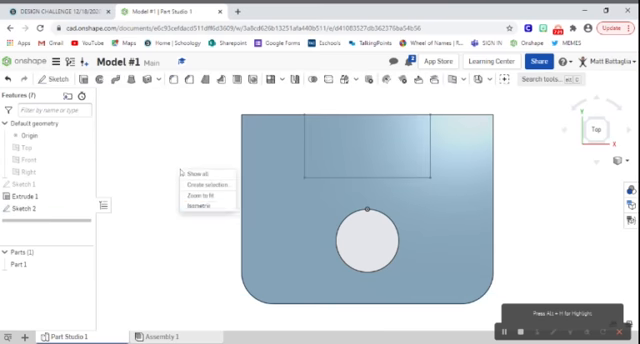
{"action": "left_click", "coordinate": [198, 206]}
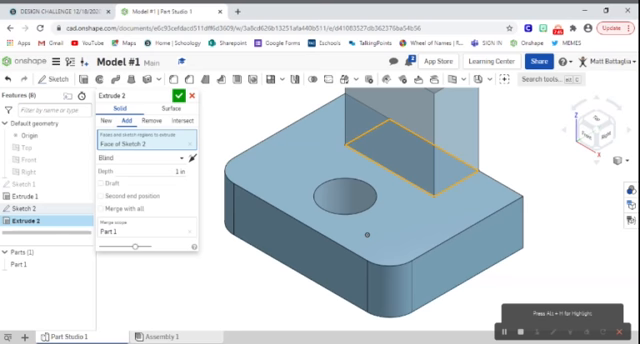
Set the upright's extrude depth to 2.26 in.
{"action": "left_click", "coordinate": [180, 172]}
{"action": "type", "text": "2.25"}
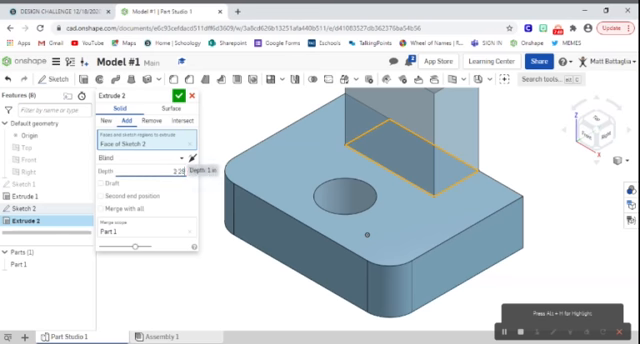
{"action": "type", "text": "2.26"}
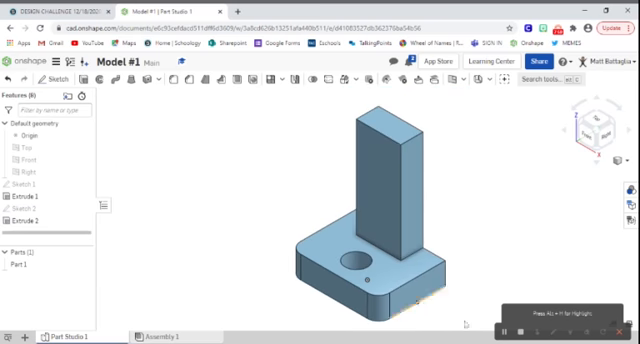
{"action": "mouse_move", "coordinate": [206, 198]}
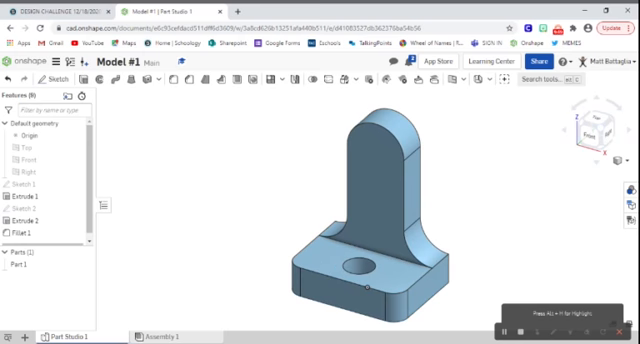
Apply the full-round fillet to the upright's top edges.
{"action": "left_click", "coordinate": [388, 176]}
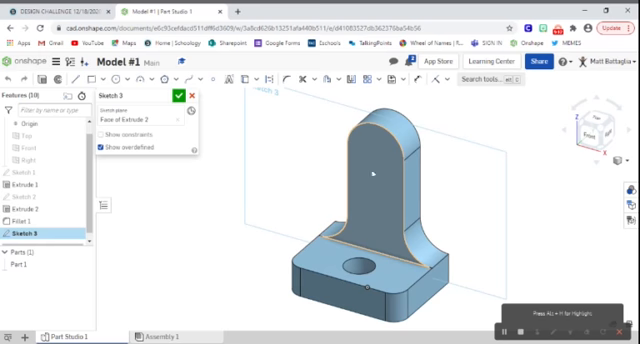
View Sketch 3 normal to its plane, face-on to the upright.
{"action": "right_click", "coordinate": [370, 175]}
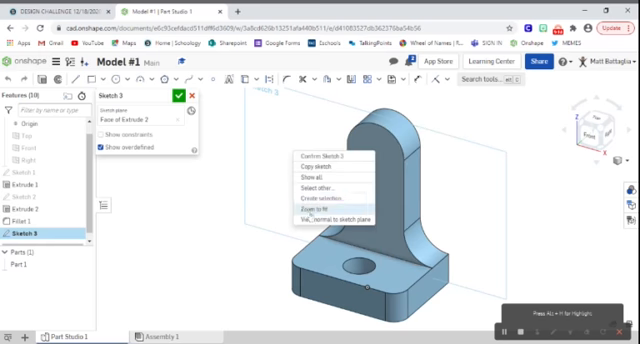
{"action": "left_click", "coordinate": [320, 218]}
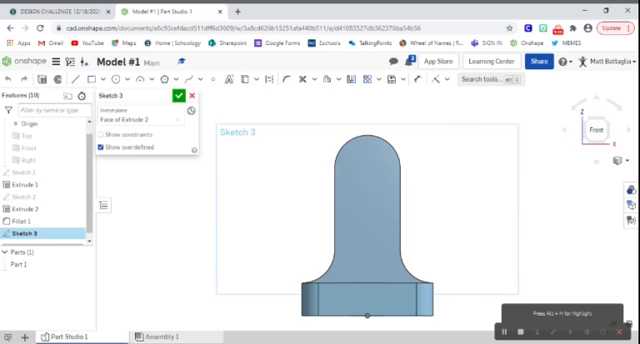
{"action": "mouse_move", "coordinate": [278, 160]}
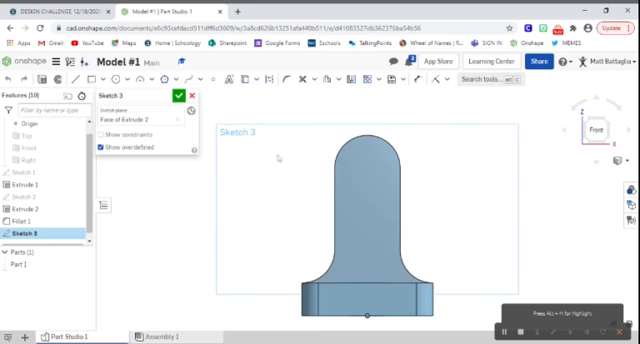
{"action": "mouse_move", "coordinate": [278, 148]}
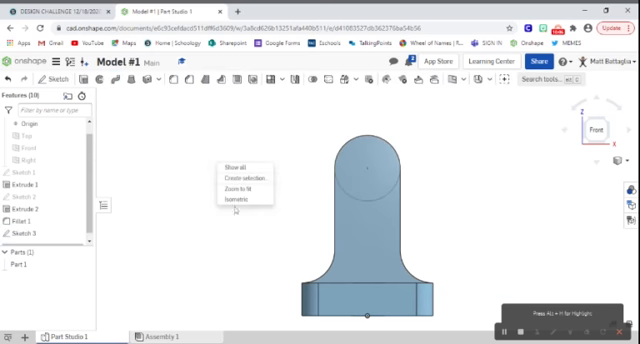
Return the model to an isometric view.
{"action": "left_click", "coordinate": [236, 201]}
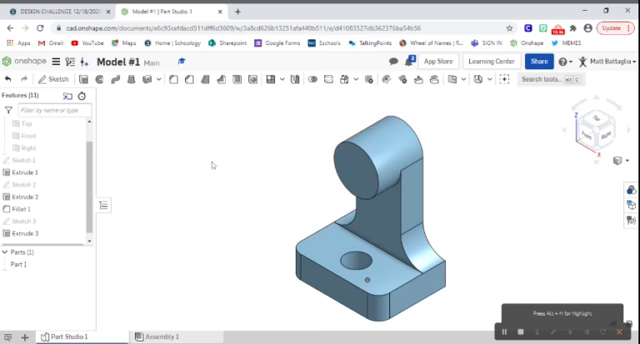
{"action": "mouse_move", "coordinate": [235, 180]}
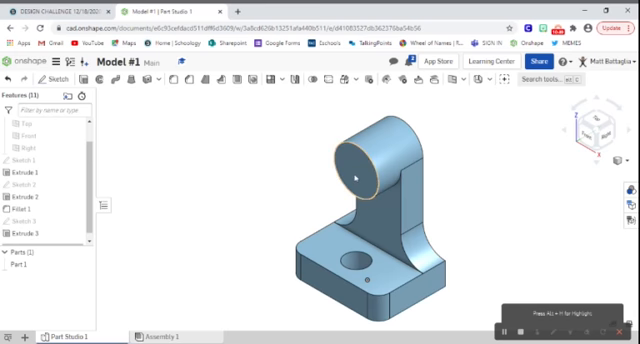
Sketch on the cylinder's end face, view it face-on, and place a centre point.
{"action": "right_click", "coordinate": [360, 175]}
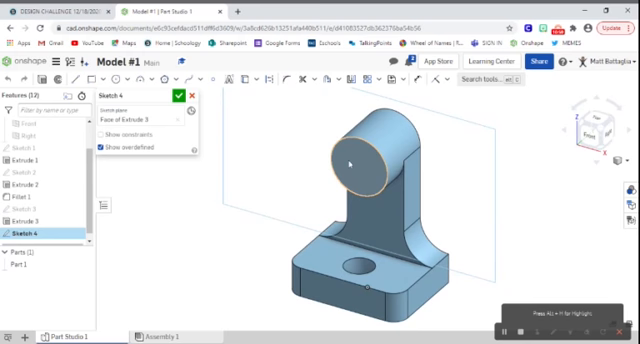
{"action": "right_click", "coordinate": [347, 163]}
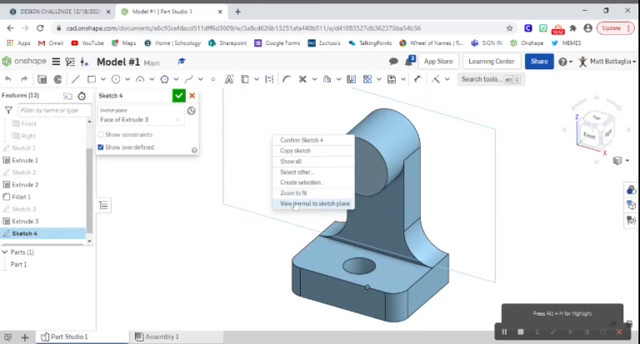
{"action": "left_click", "coordinate": [303, 207]}
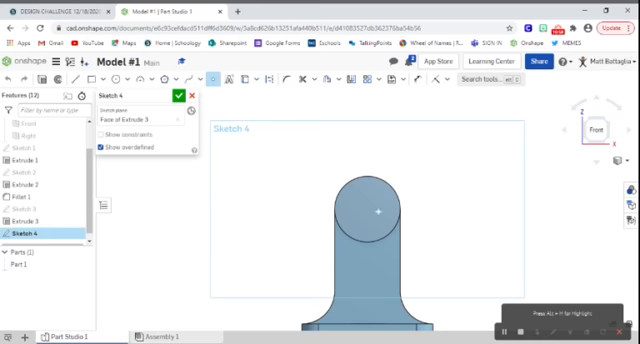
{"action": "left_click", "coordinate": [378, 213]}
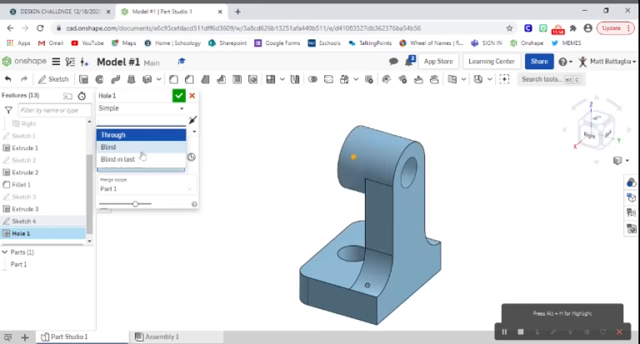
Set Hole 1 to go Through All and confirm the hole in the cylindrical top.
{"action": "left_click", "coordinate": [116, 149]}
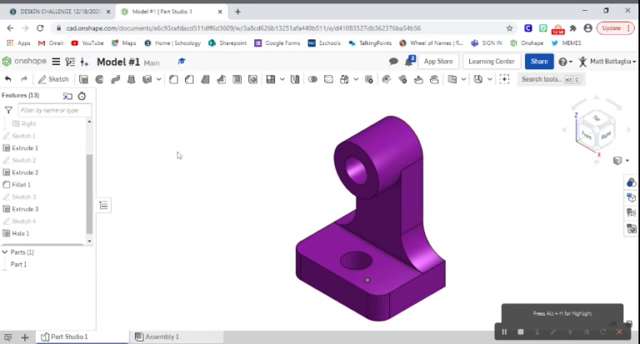
{"action": "mouse_move", "coordinate": [172, 293]}
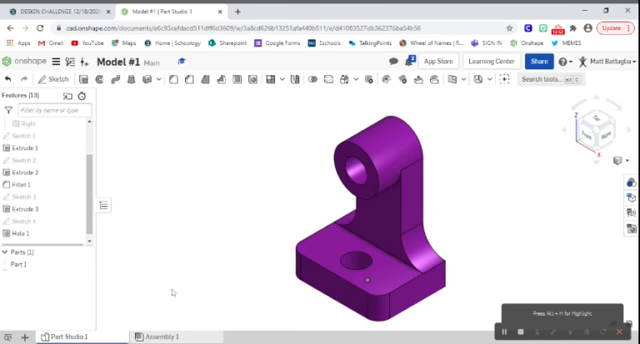